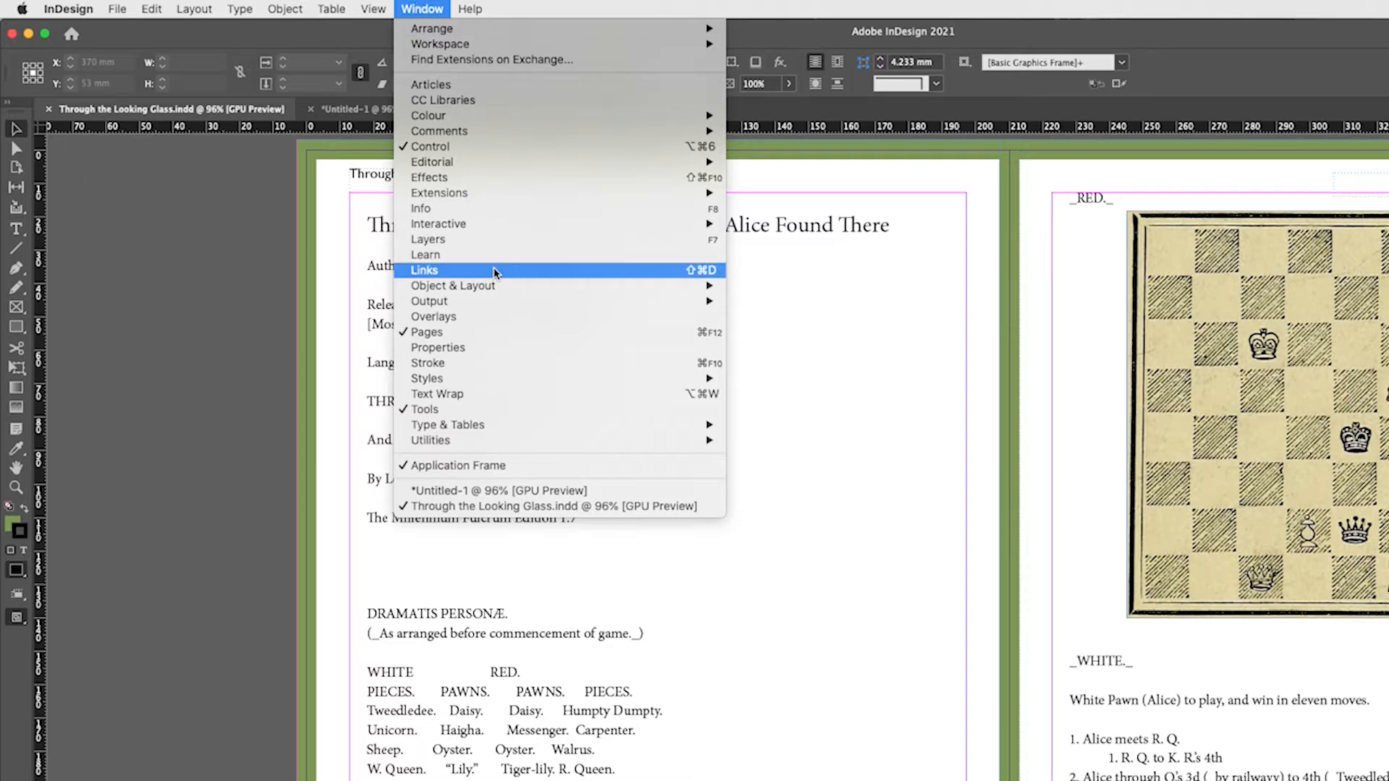
# Step: Open the Links panel to view the linked chessboard JPG on page 1
pyautogui.click(425, 270)
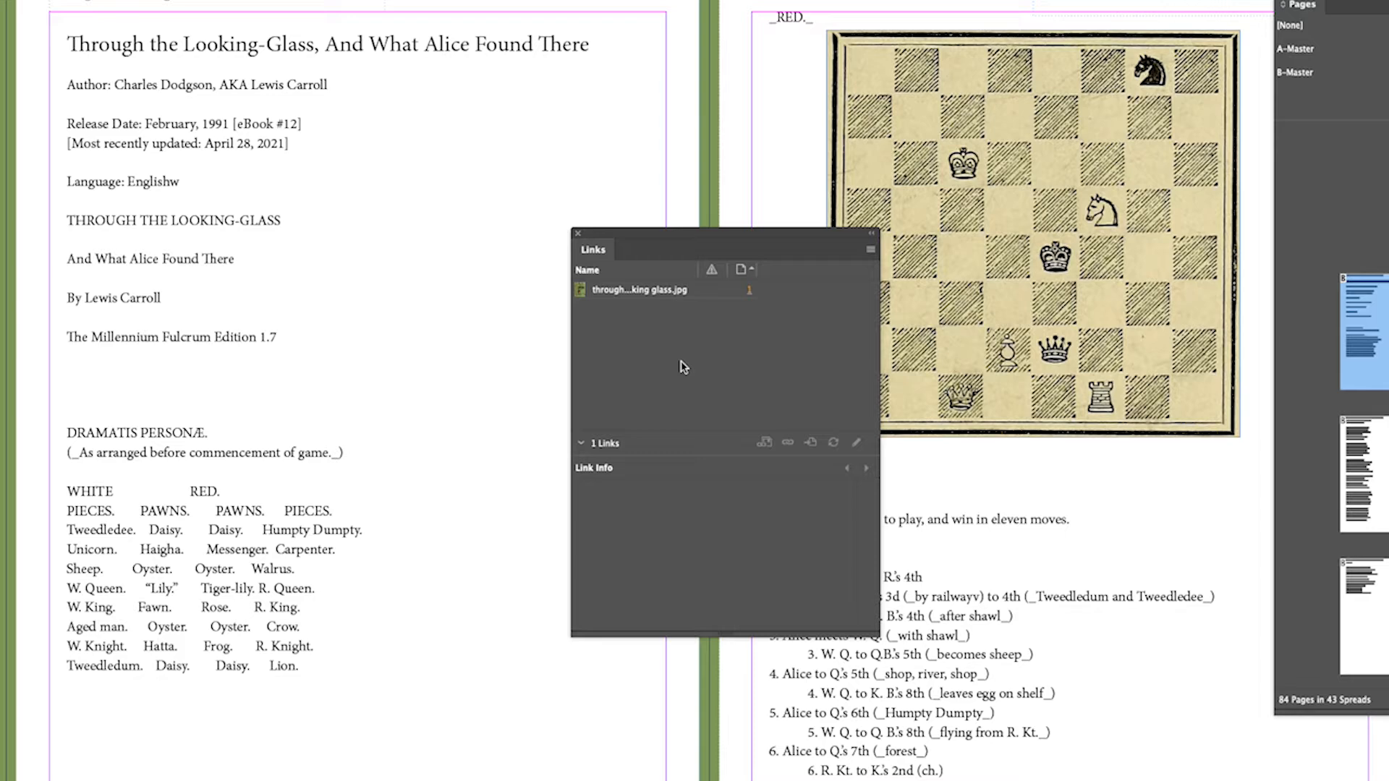
pyautogui.moveTo(654, 339)
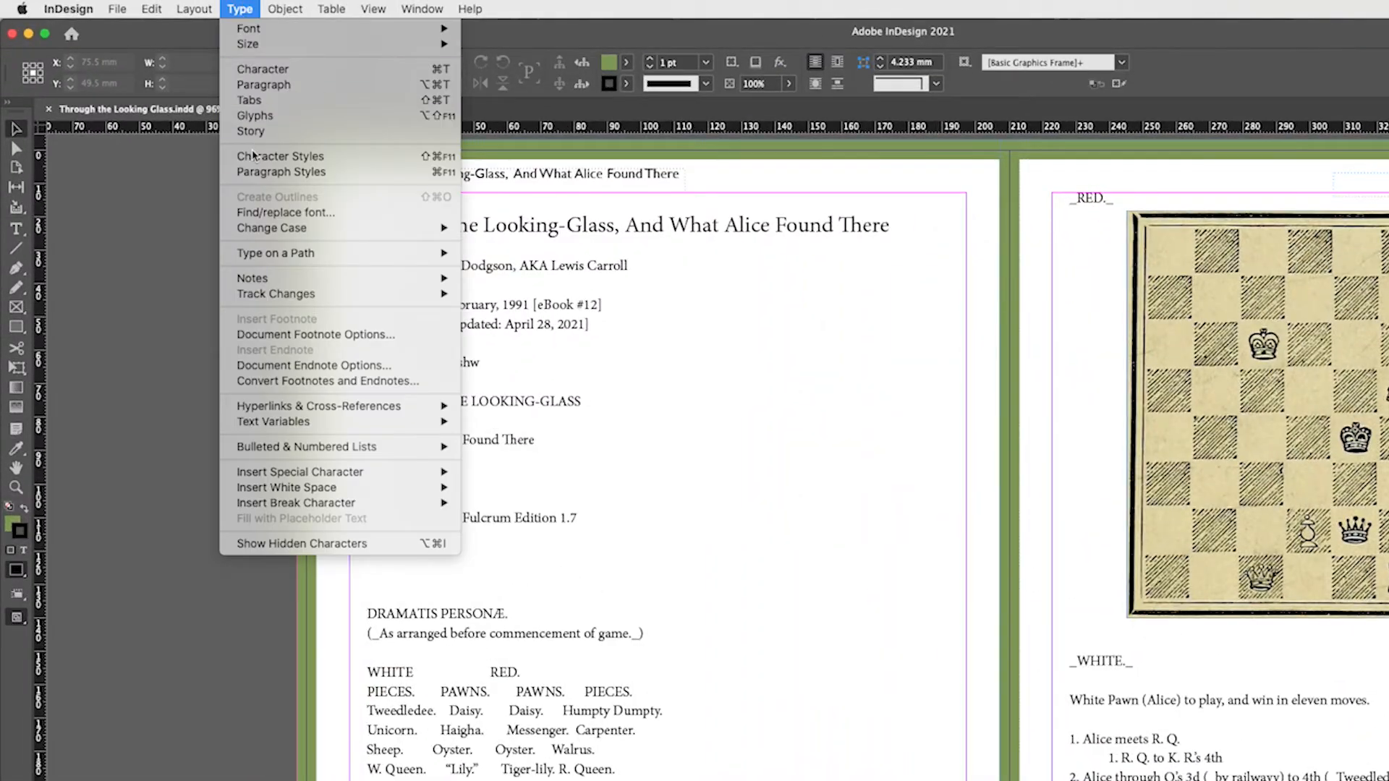
# Step: Open Paragraph Styles to review Heading, TOC, Body, Subheading and TOC Title
pyautogui.click(282, 172)
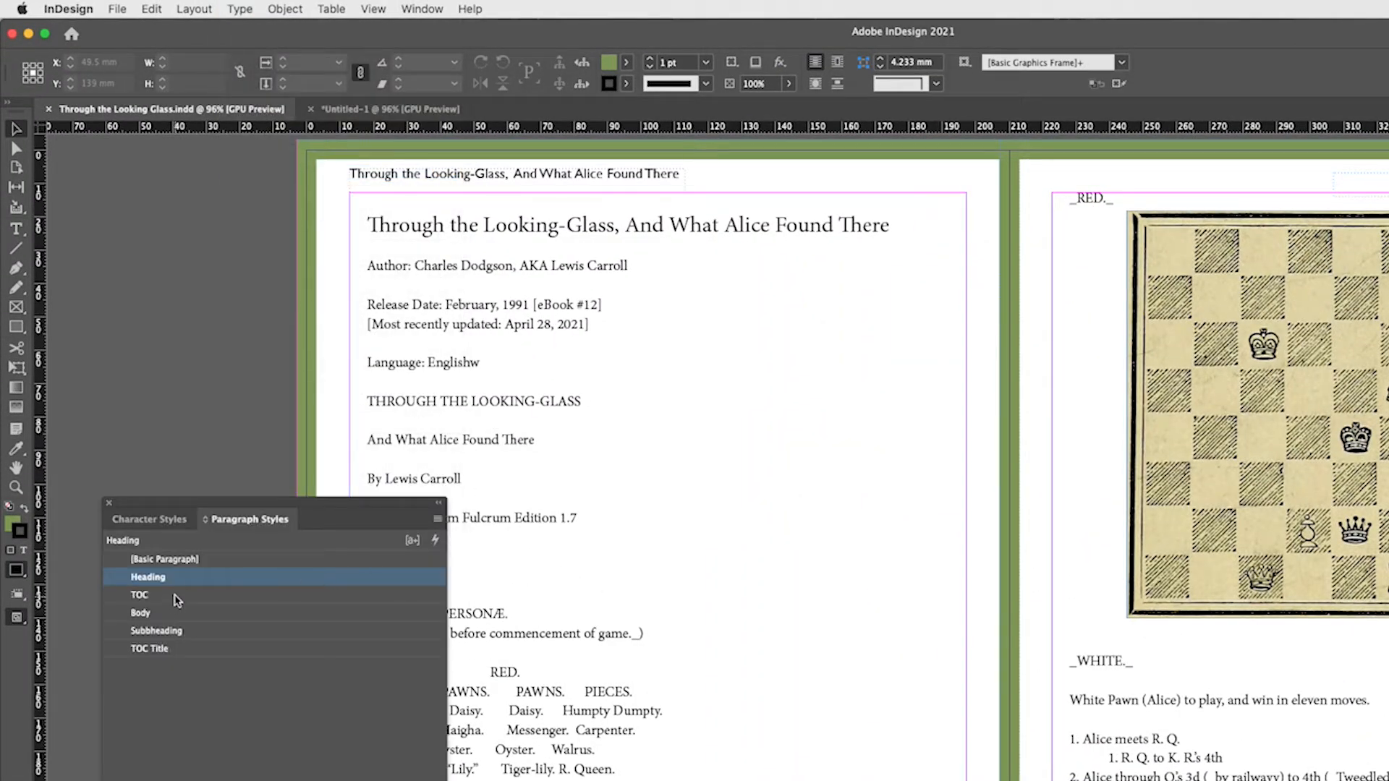
pyautogui.click(149, 648)
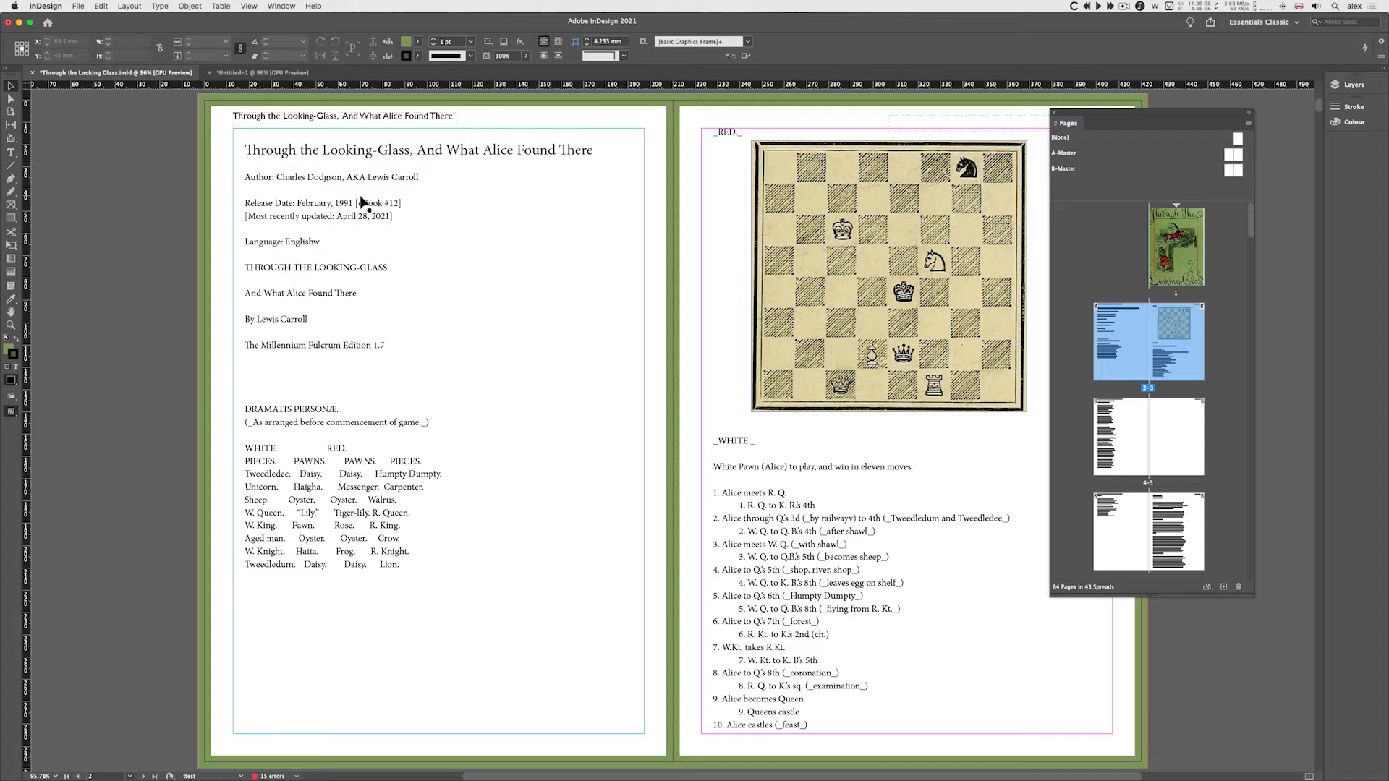
pyautogui.moveTo(350, 228)
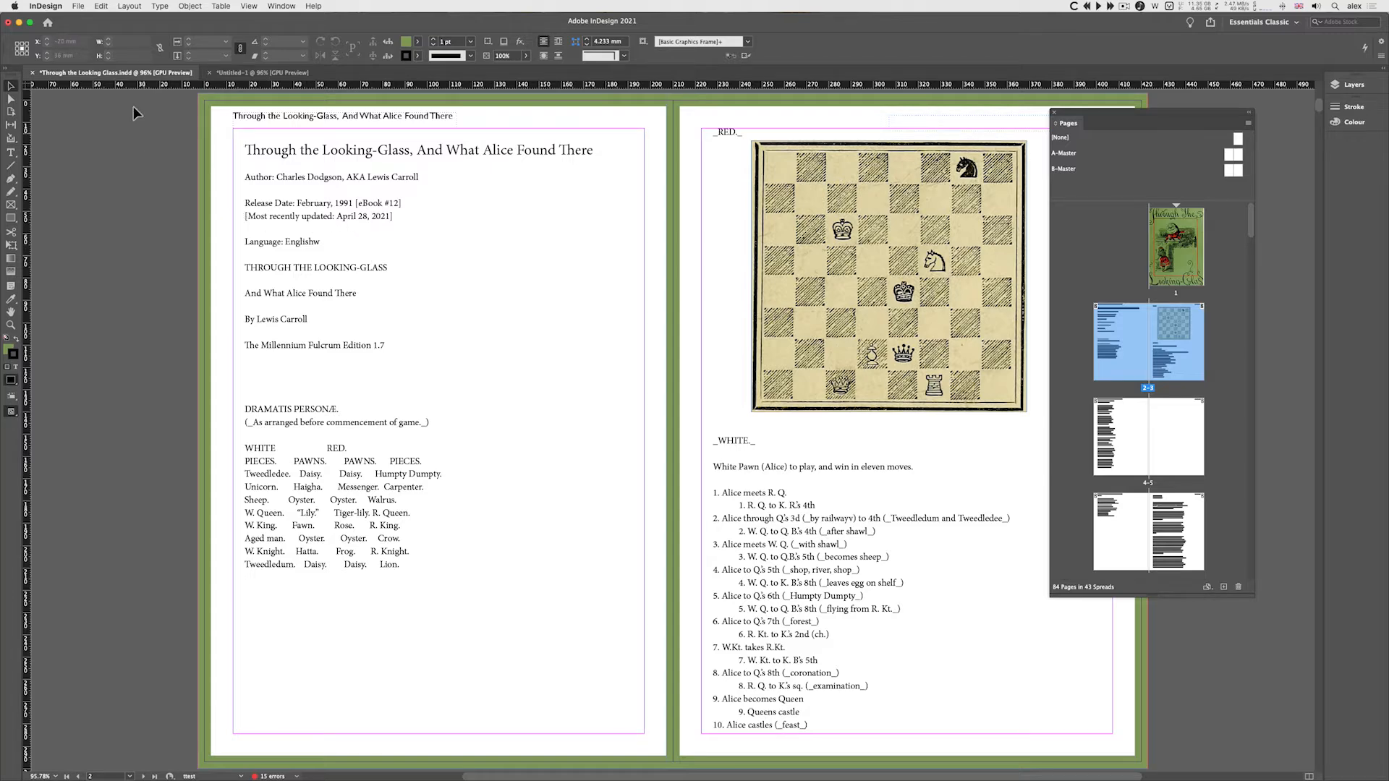
# Step: Open Save As for the Looking Glass document, then cancel without saving
pyautogui.click(110, 8)
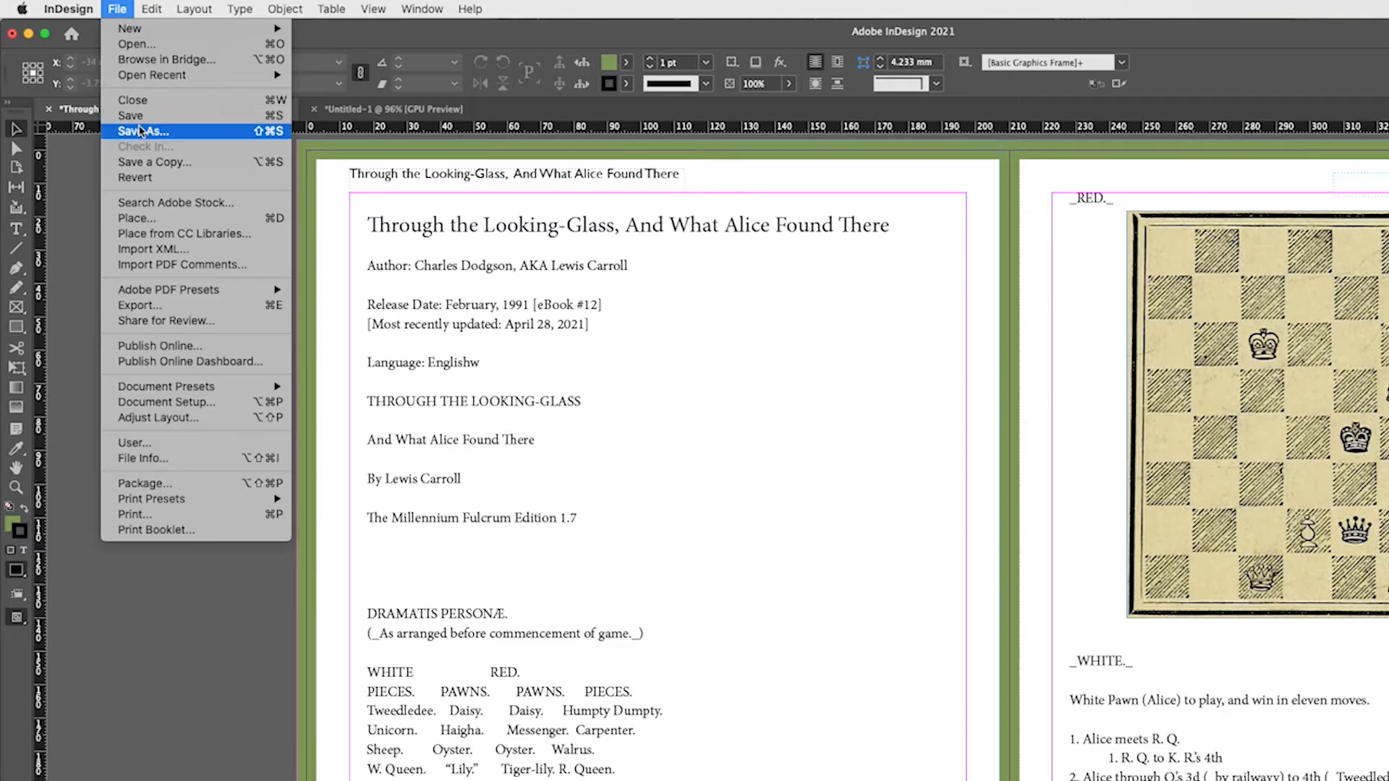
pyautogui.click(143, 131)
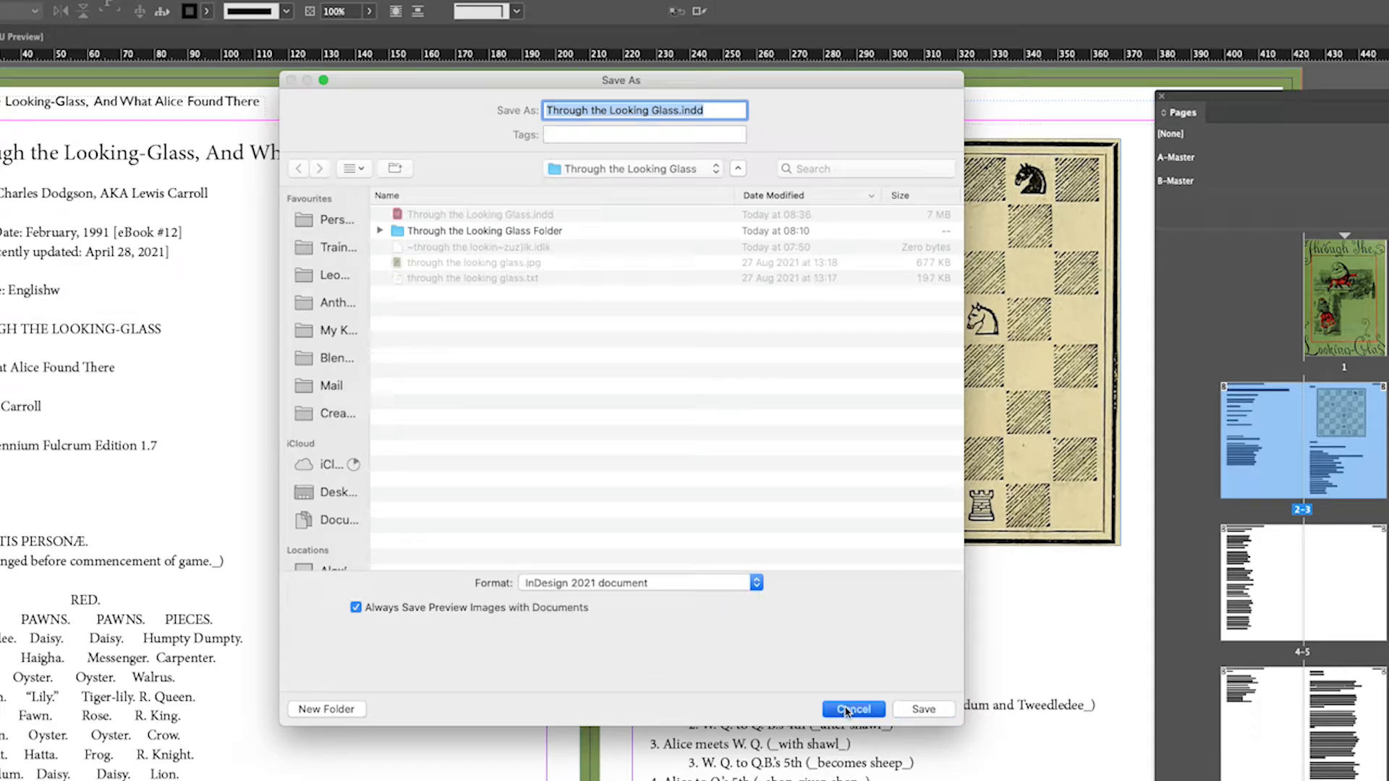
pyautogui.click(853, 709)
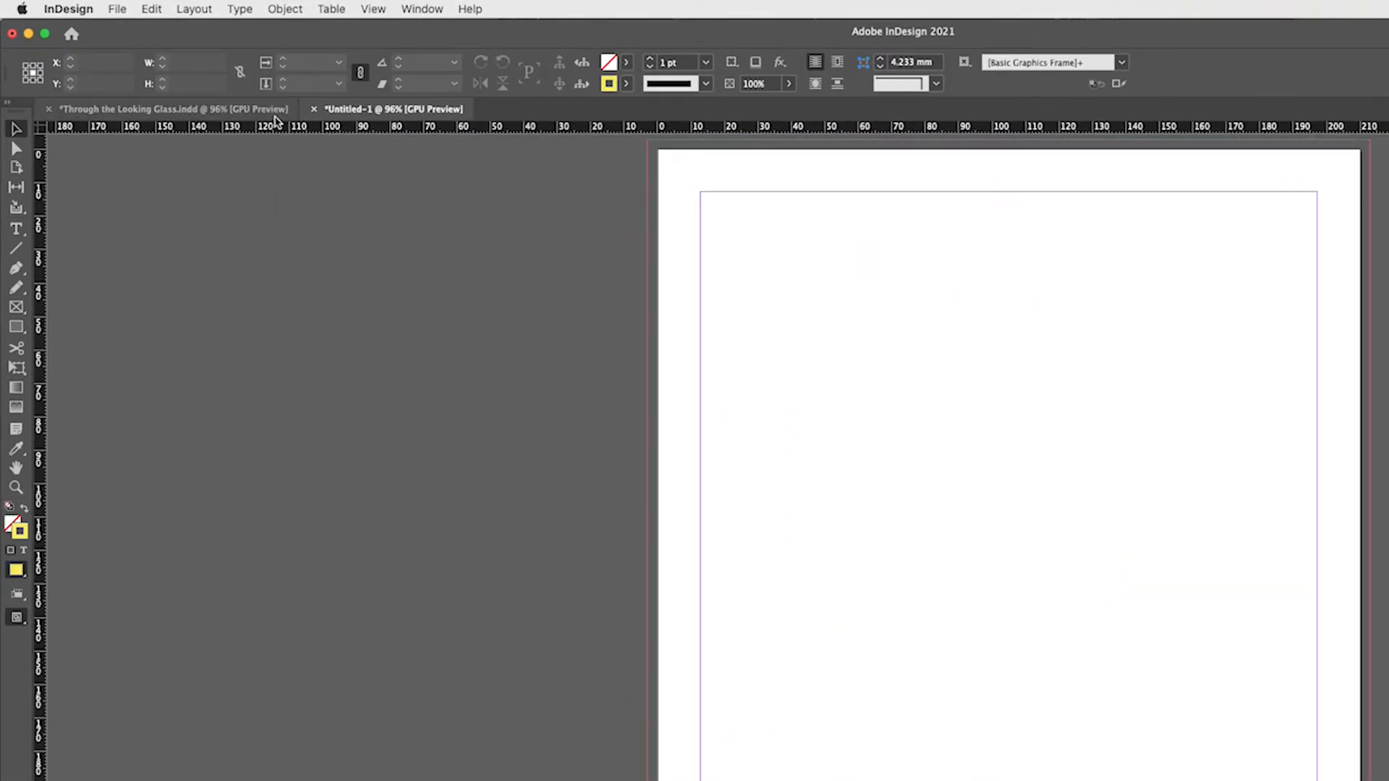
# Step: Tile both documents vertically and dismiss the Insert Pages prompt
pyautogui.click(421, 8)
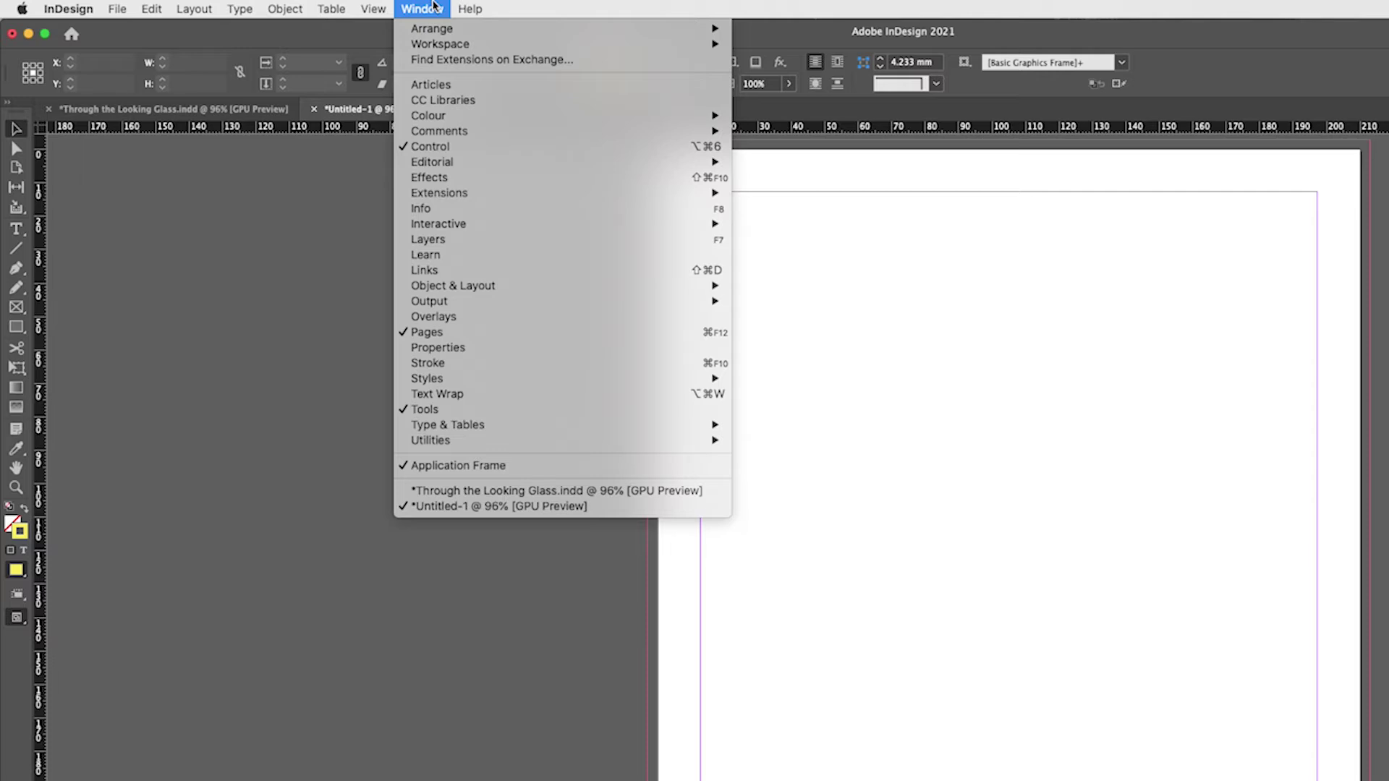
pyautogui.moveTo(432, 29)
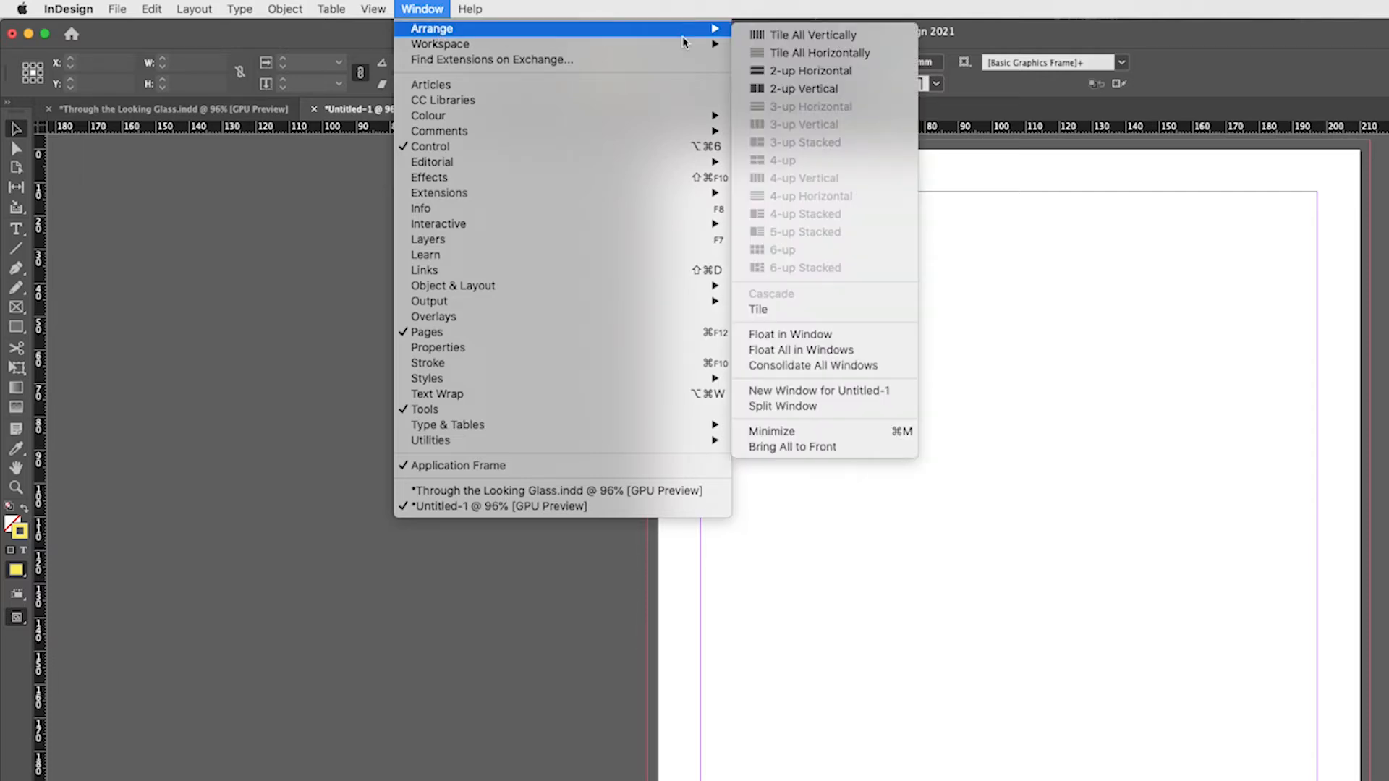
pyautogui.click(811, 35)
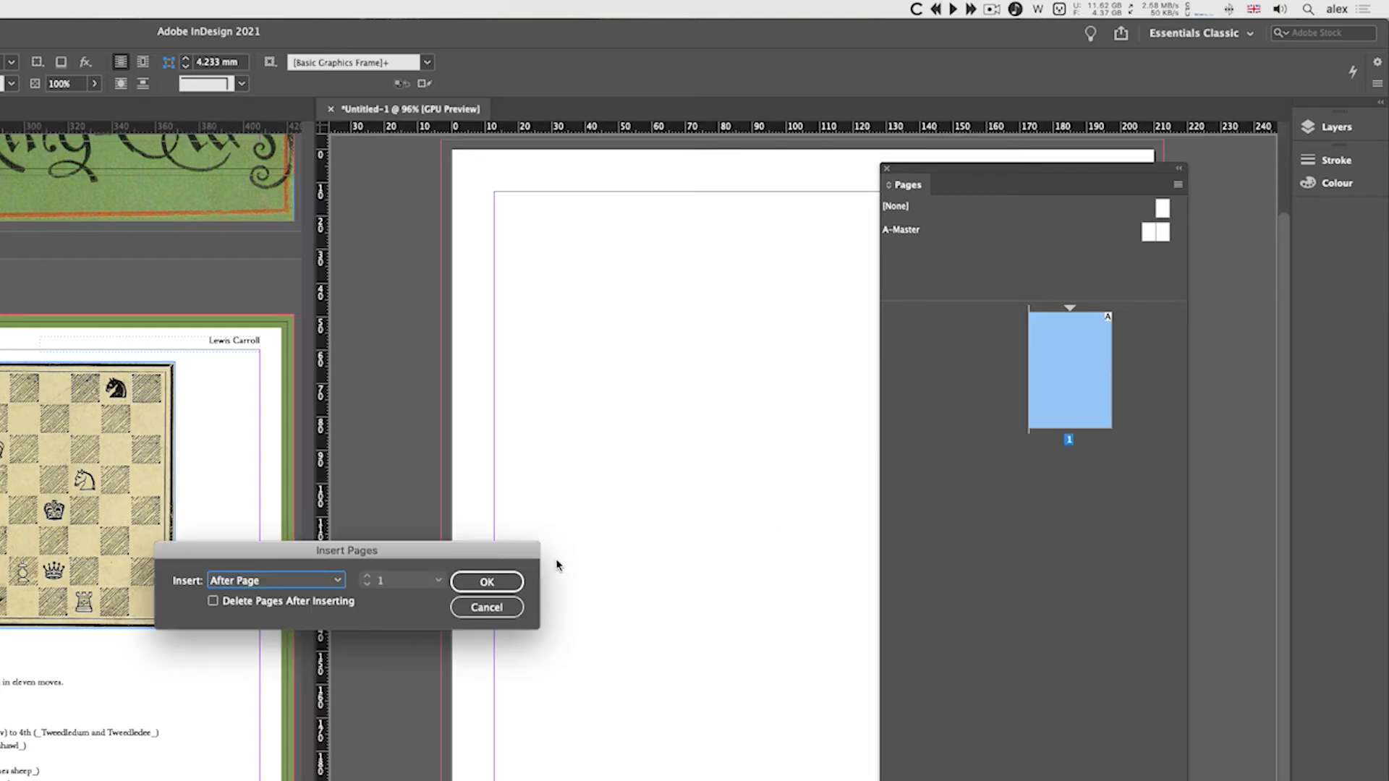
pyautogui.click(486, 582)
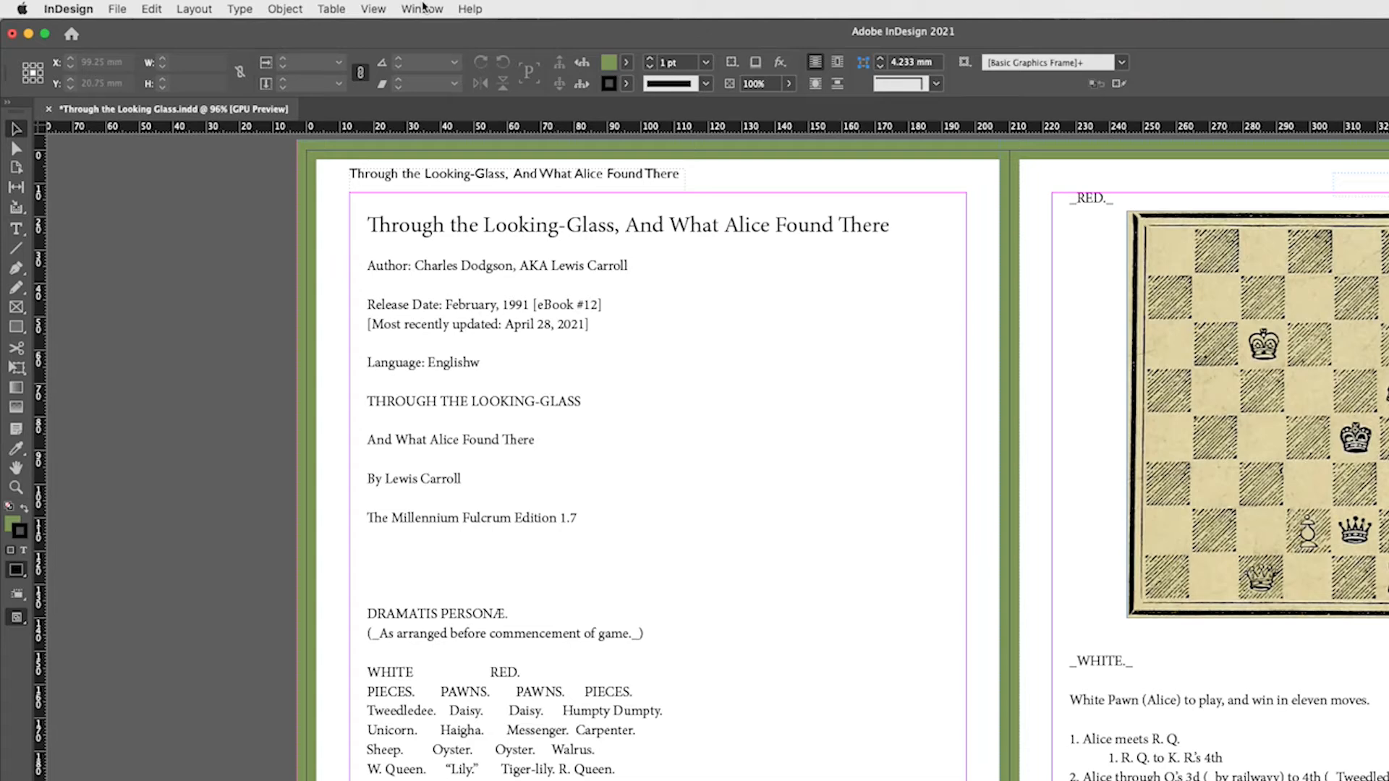
# Step: Show Swatches, inspect Gill Sans Bold in Find/Replace Font, then close it
pyautogui.click(421, 8)
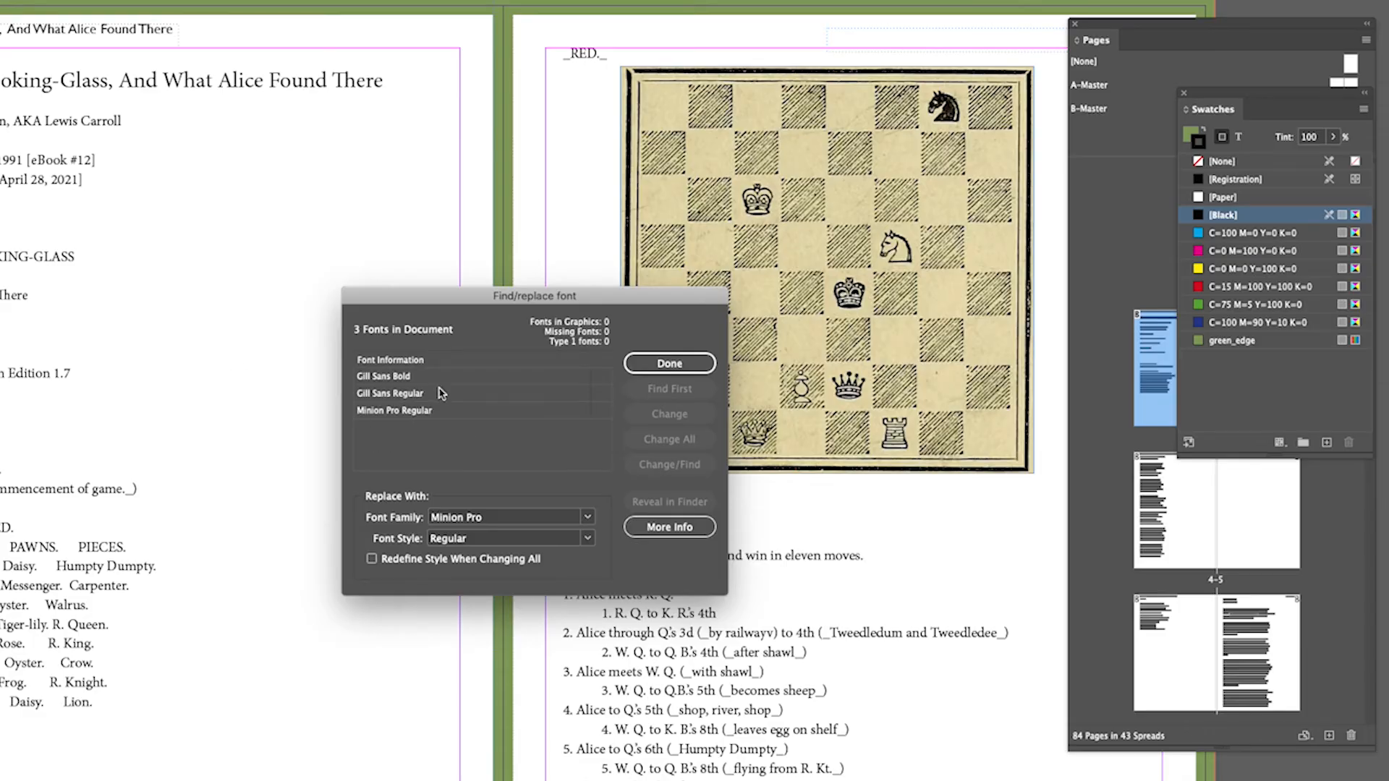
pyautogui.moveTo(444, 385)
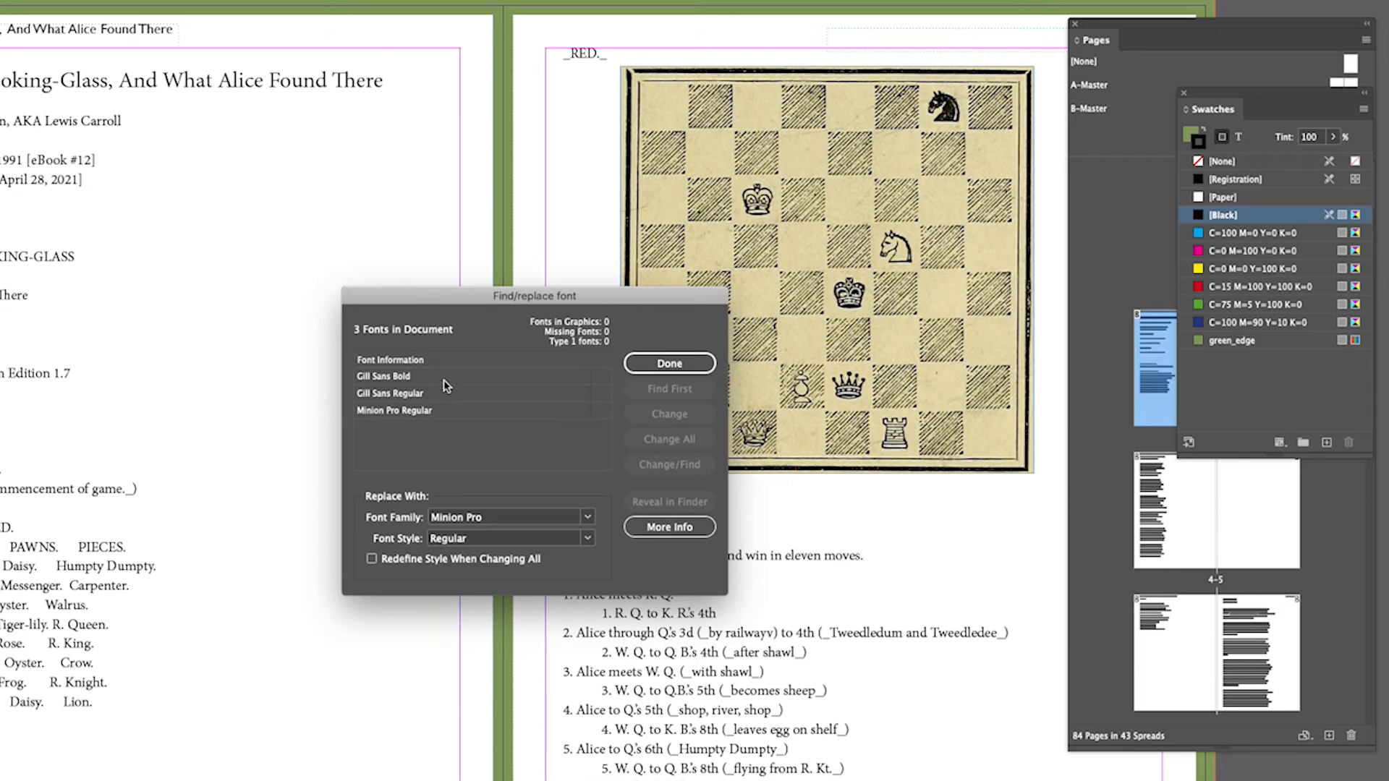
pyautogui.click(383, 376)
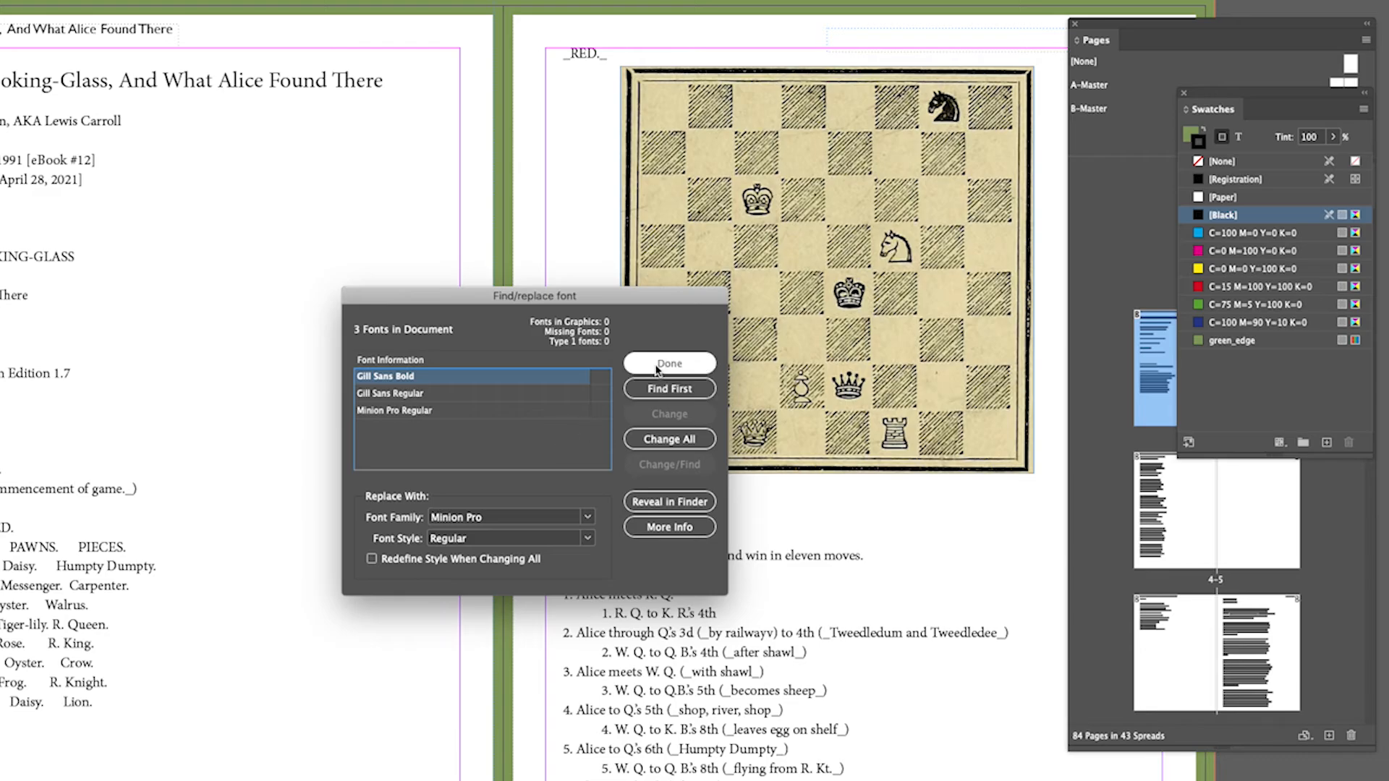
pyautogui.click(669, 363)
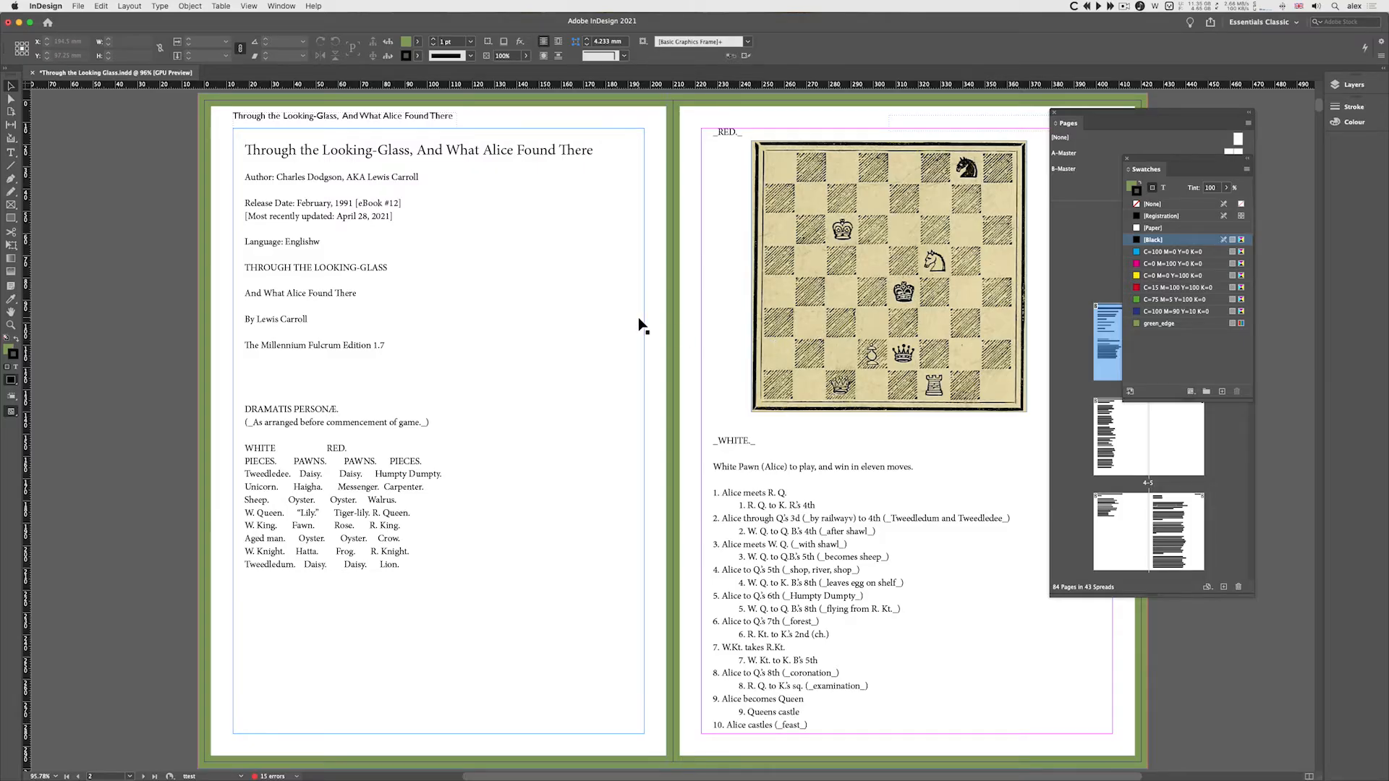